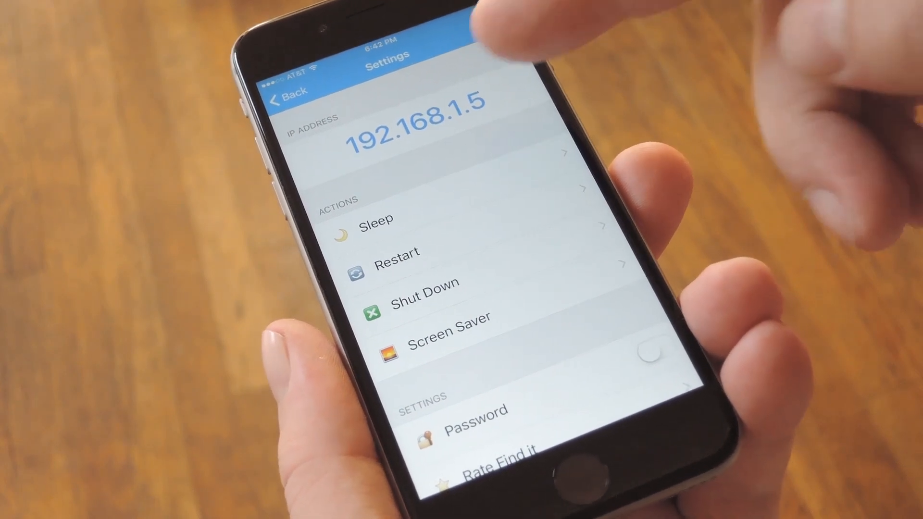
Go back from Settings to the empty search screen with 0 results.
left_click(415, 135)
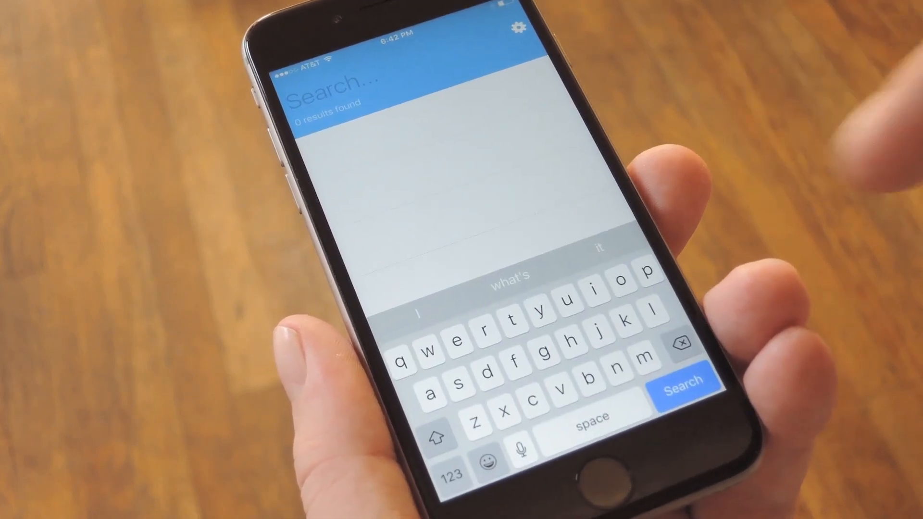
Search for jpg files (1235 results) and open the share sheet for DSCN1088.
type("jpg")
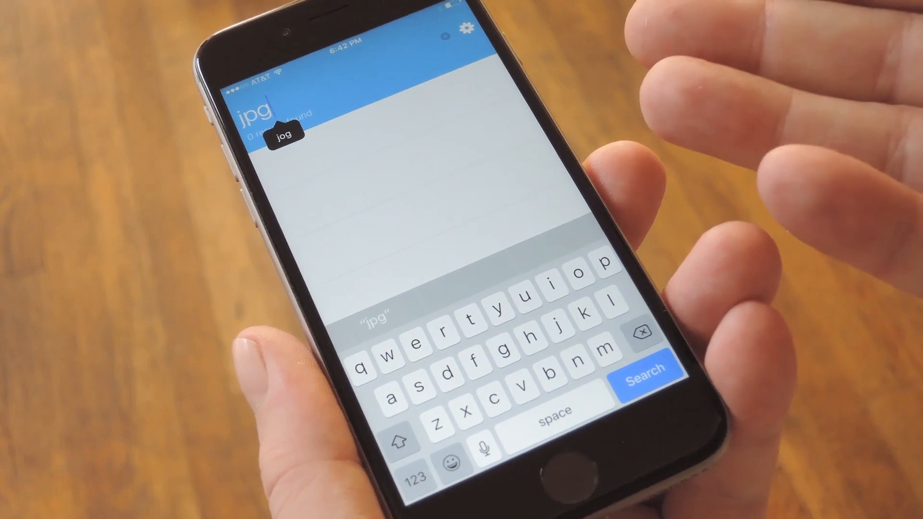
left_click(647, 377)
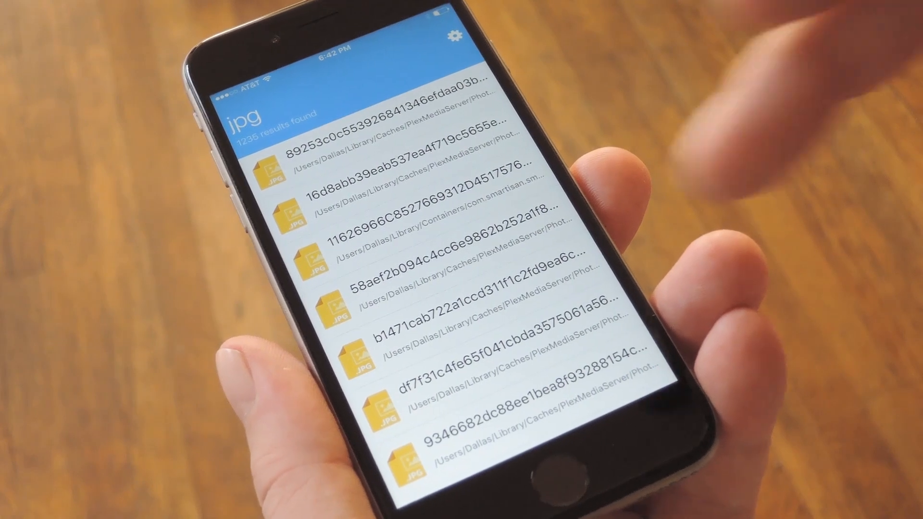
scroll("down", 3)
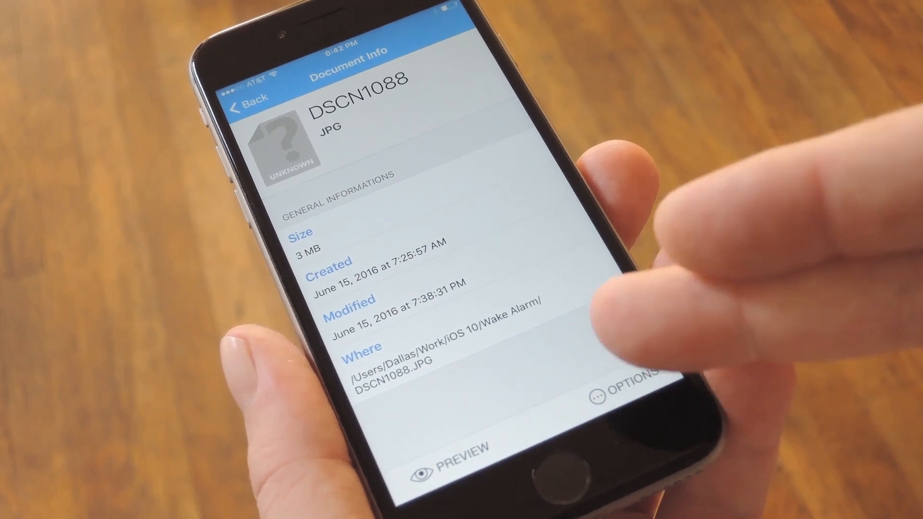
left_click(624, 391)
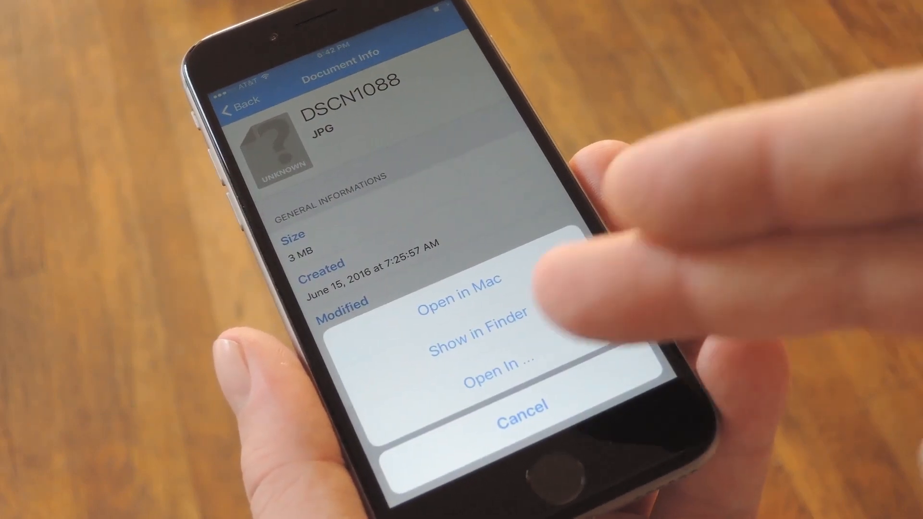
left_click(501, 360)
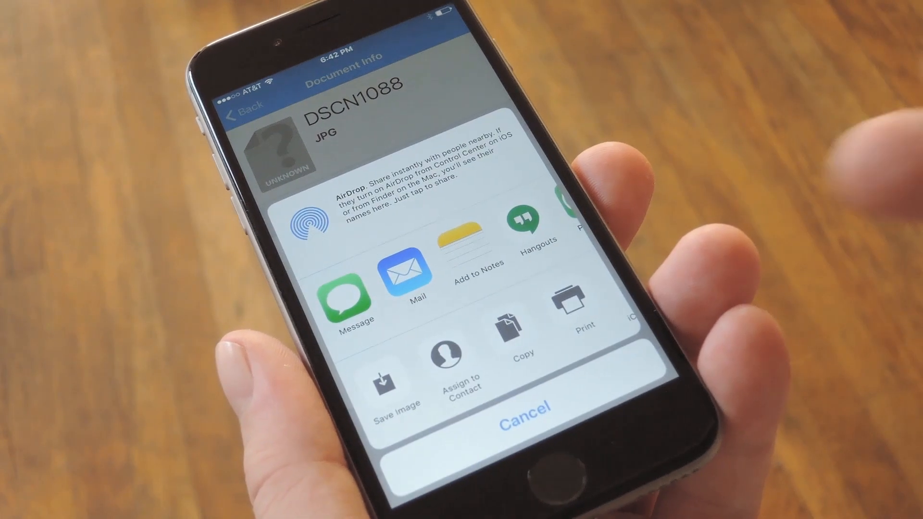